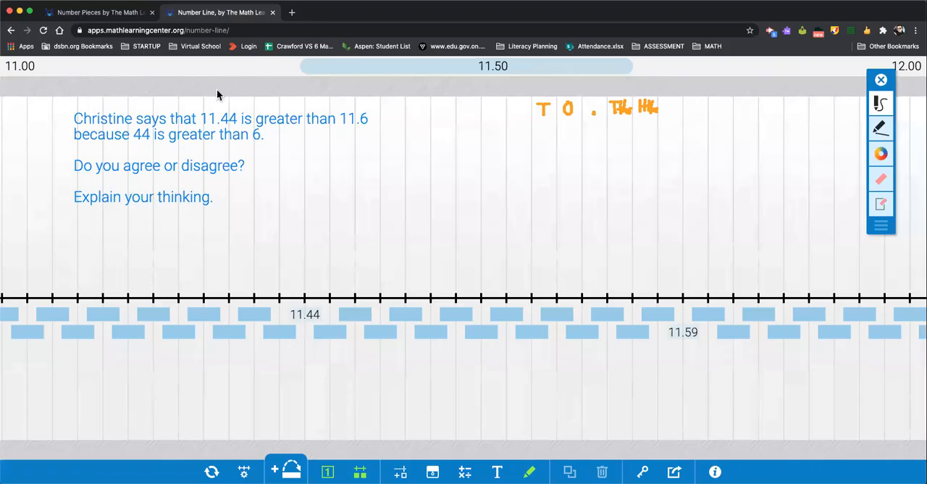
mouse_move(213, 139)
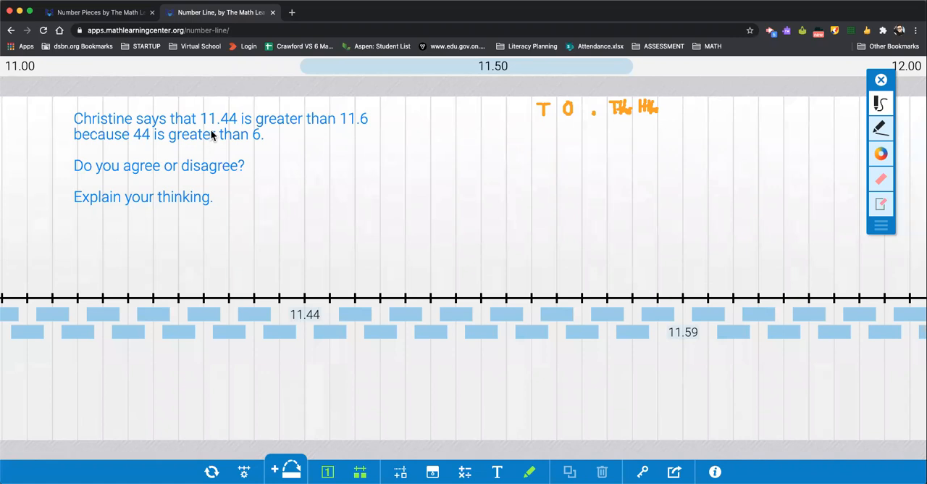
mouse_move(221, 135)
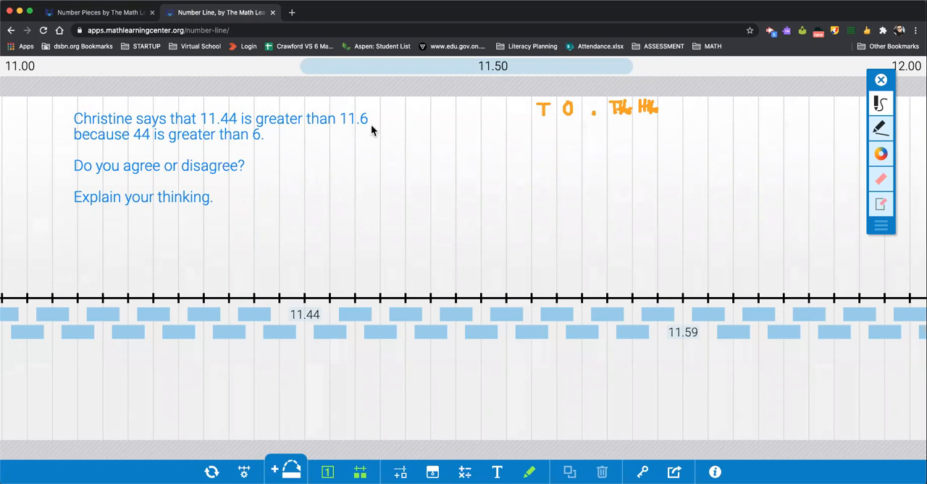
mouse_move(140, 145)
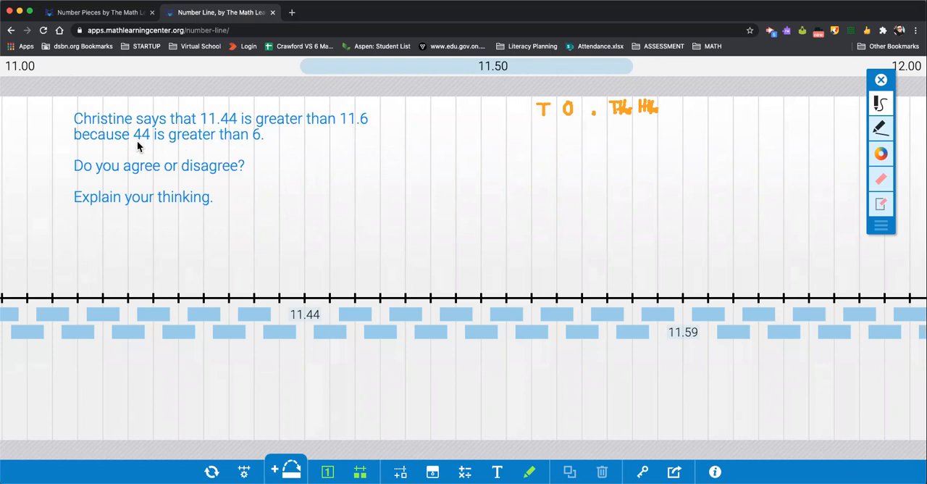
mouse_move(240, 147)
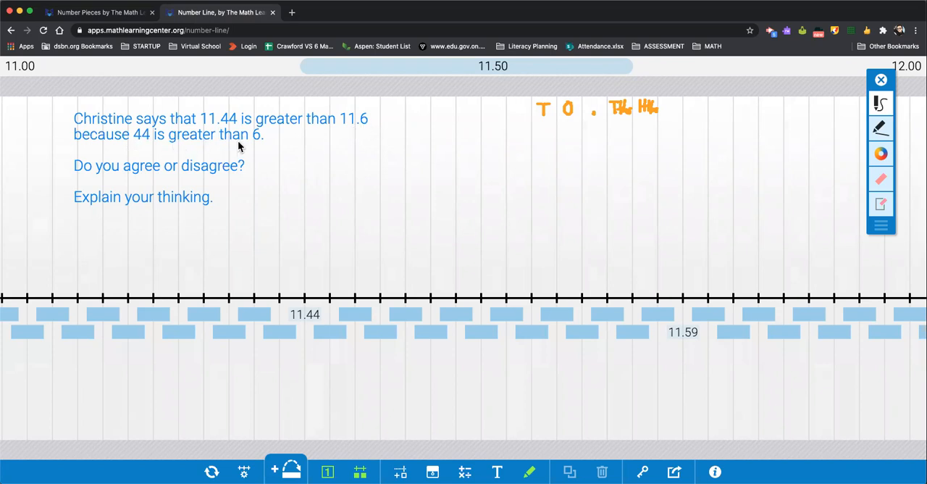
mouse_move(143, 179)
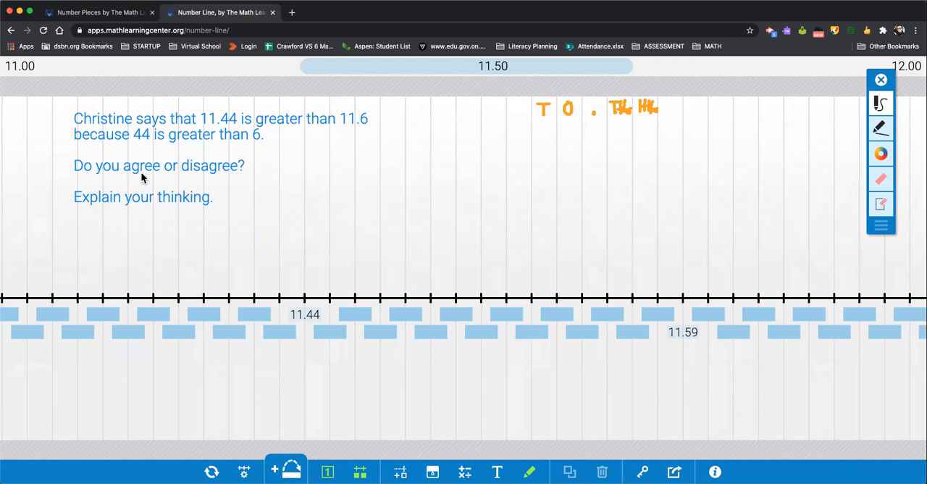
mouse_move(85, 215)
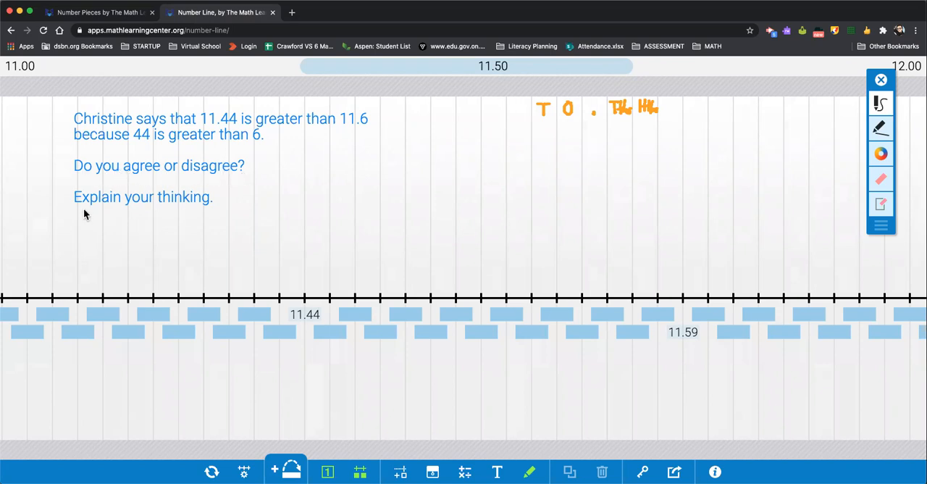
mouse_move(746, 180)
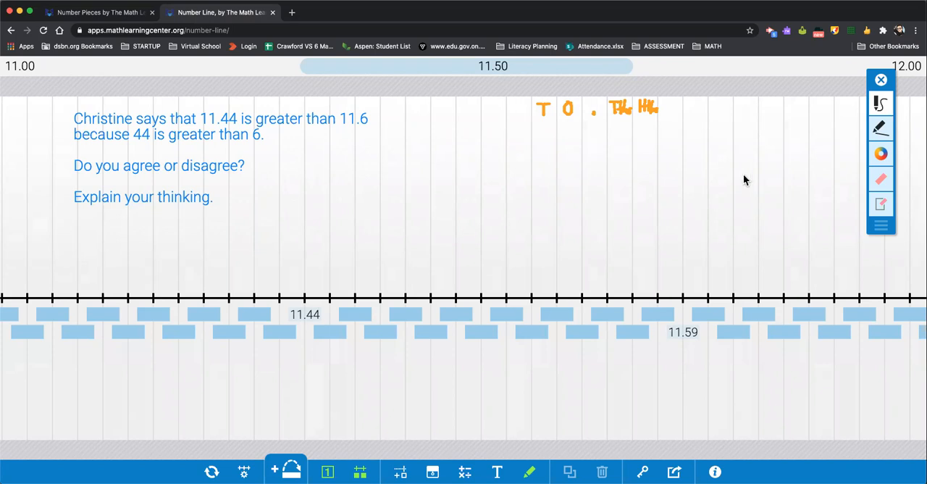
mouse_move(881, 104)
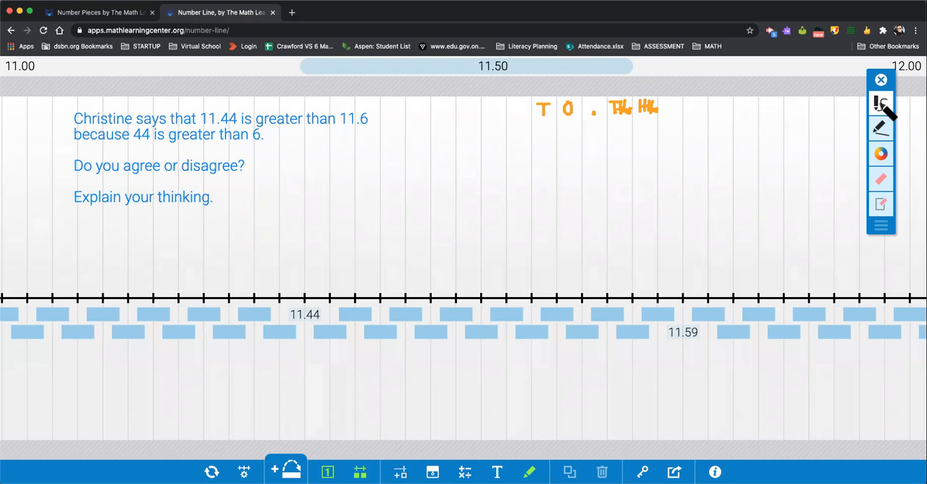
mouse_move(209, 129)
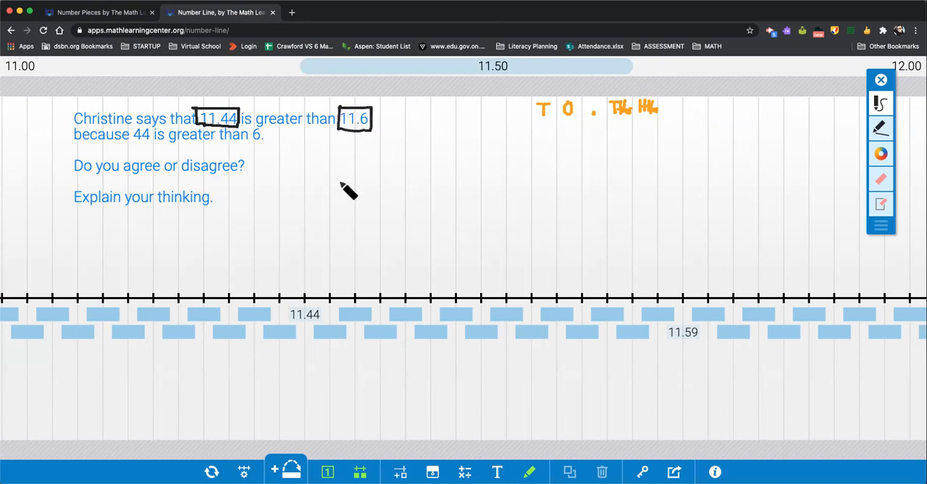
mouse_move(279, 113)
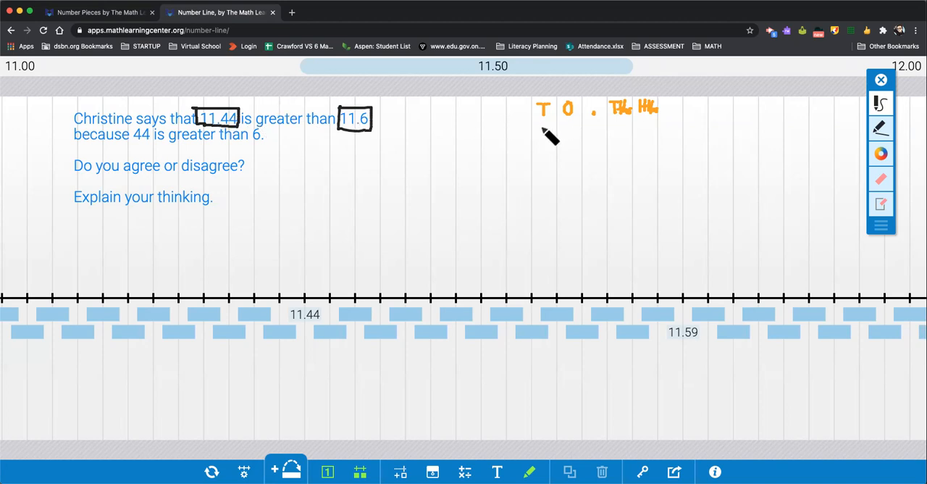
Step: Handwrite the digits of 11.44 and 11.6 in place-value columns, with a blank hundredths spot after the 6
drag(547, 134, 542, 127)
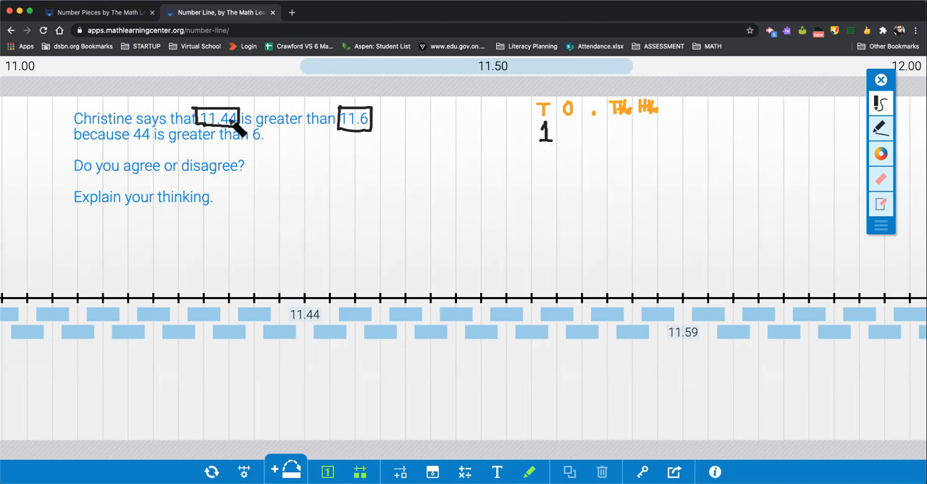
mouse_move(551, 177)
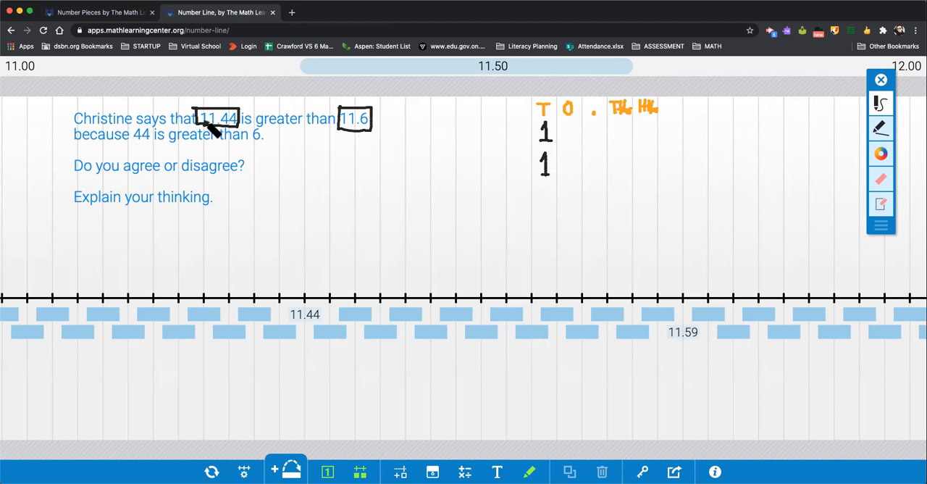
mouse_move(576, 142)
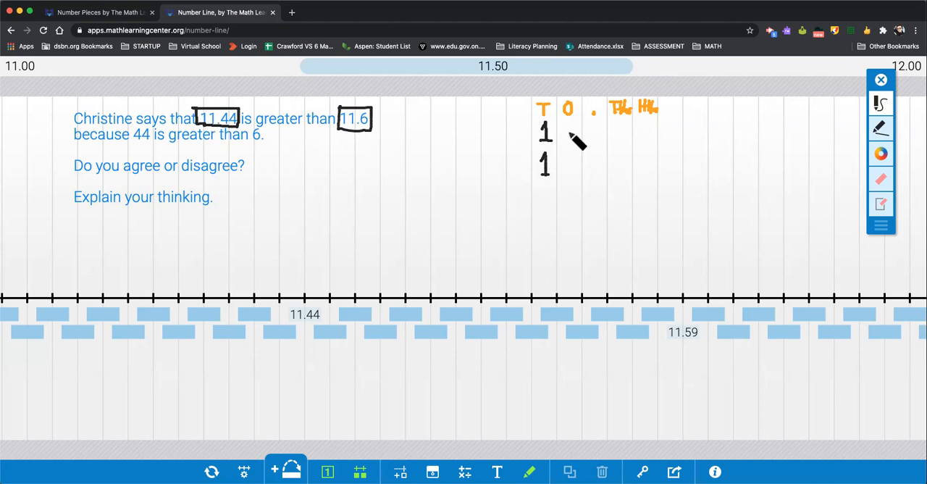
drag(576, 120, 573, 149)
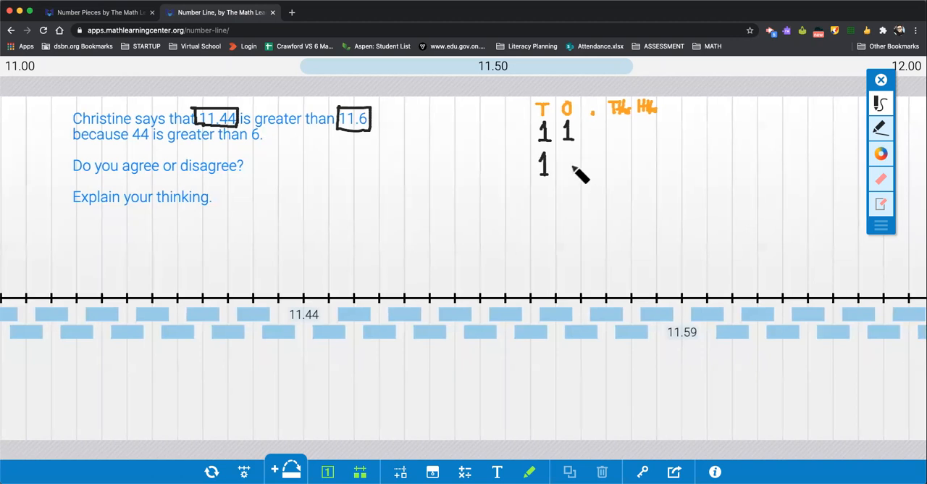
drag(567, 160, 571, 185)
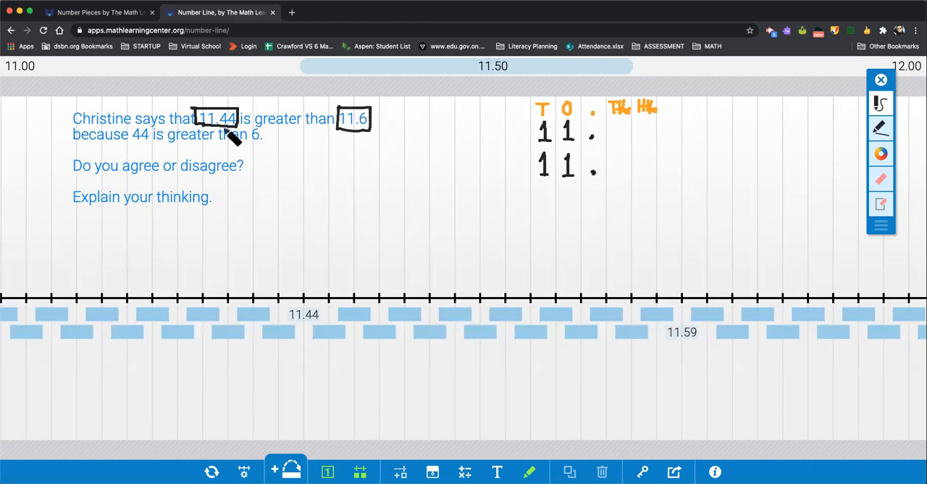
mouse_move(627, 131)
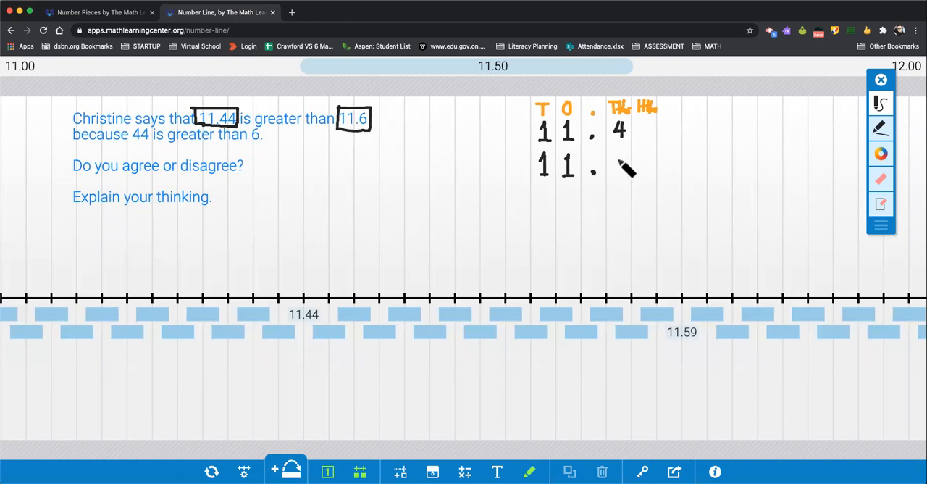
drag(620, 163, 623, 174)
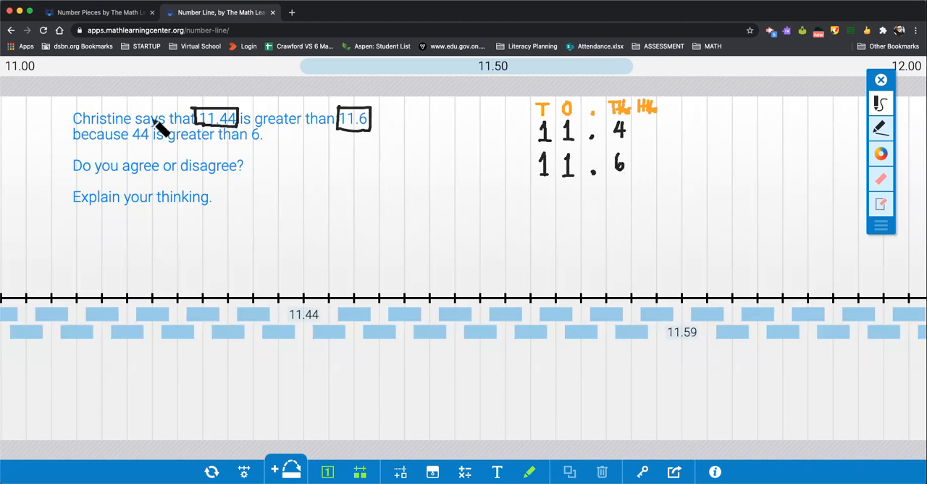
mouse_move(656, 142)
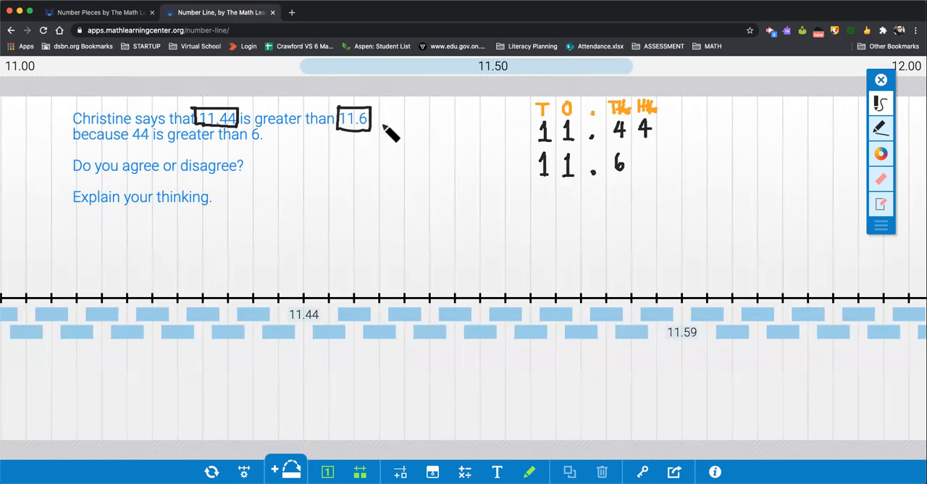
mouse_move(678, 185)
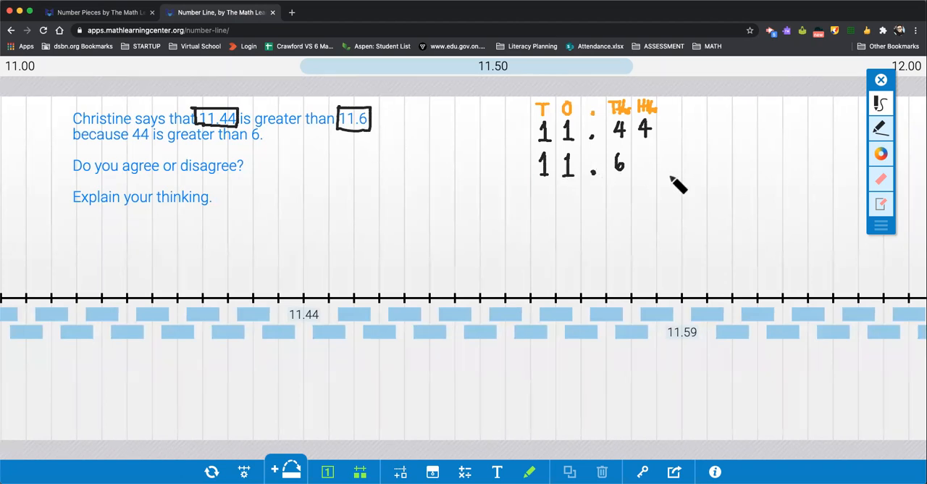
mouse_move(649, 185)
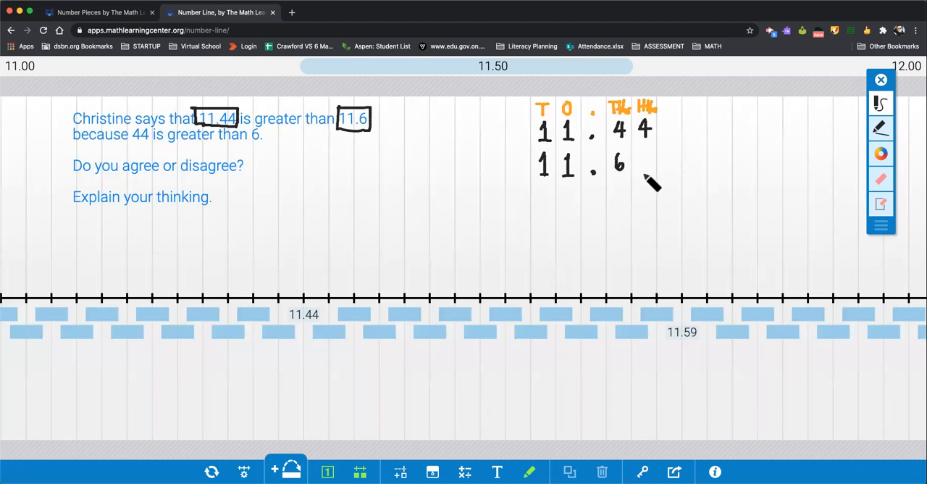
drag(636, 180, 648, 180)
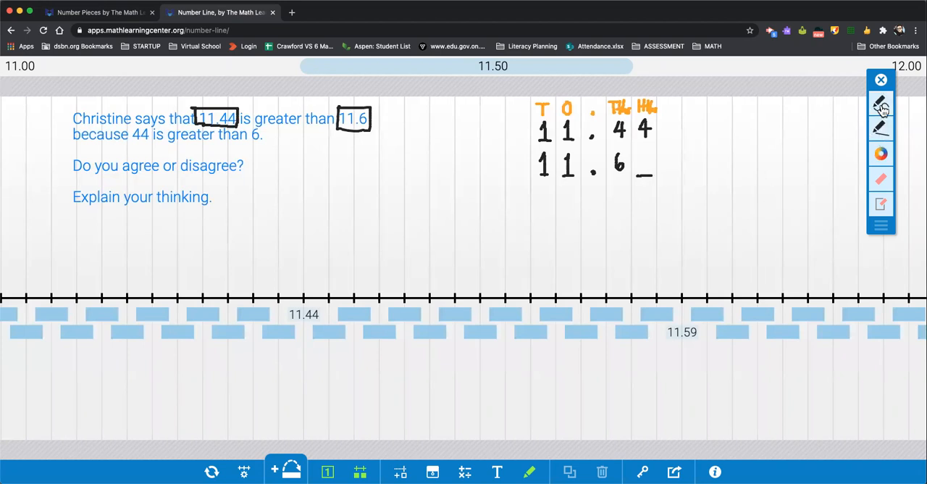
Step: Switch the pen to the orange marker
click(880, 153)
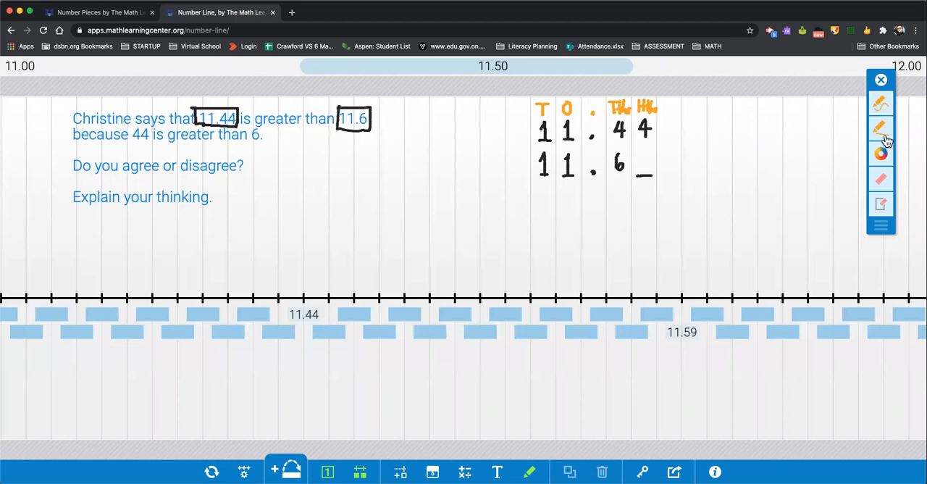
mouse_move(886, 138)
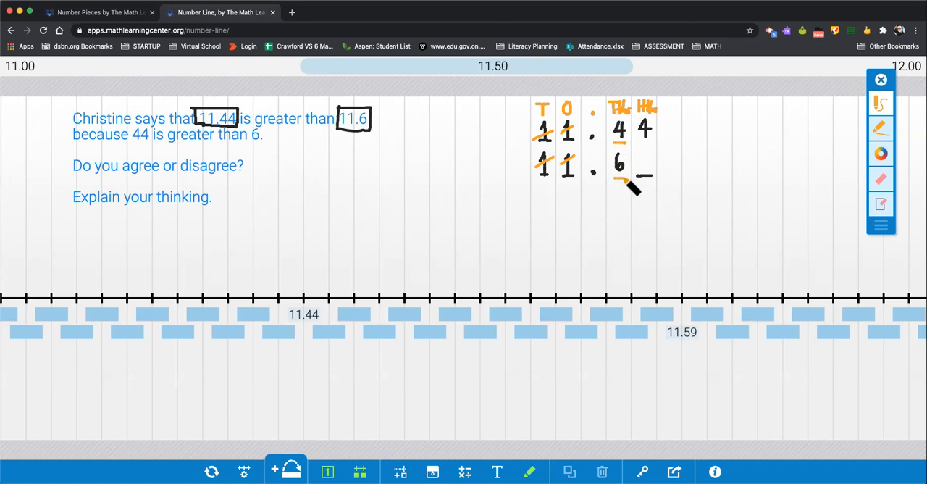
mouse_move(699, 240)
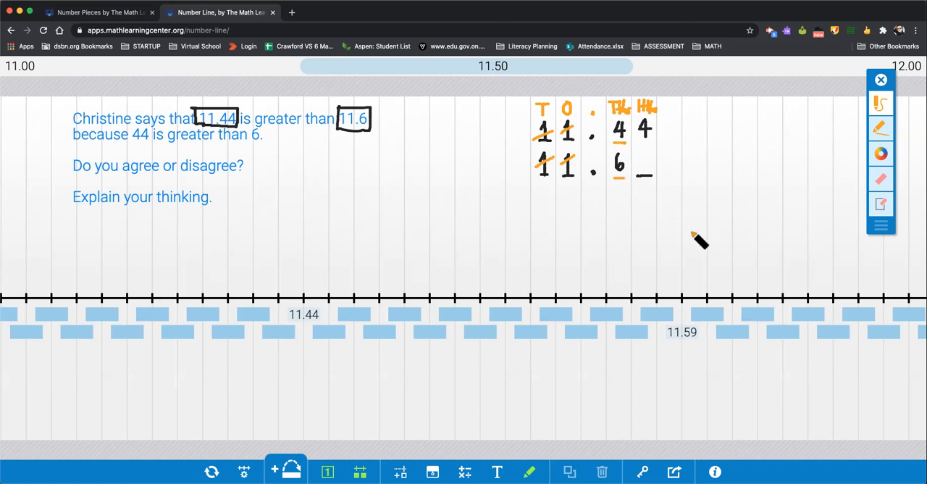
mouse_move(648, 226)
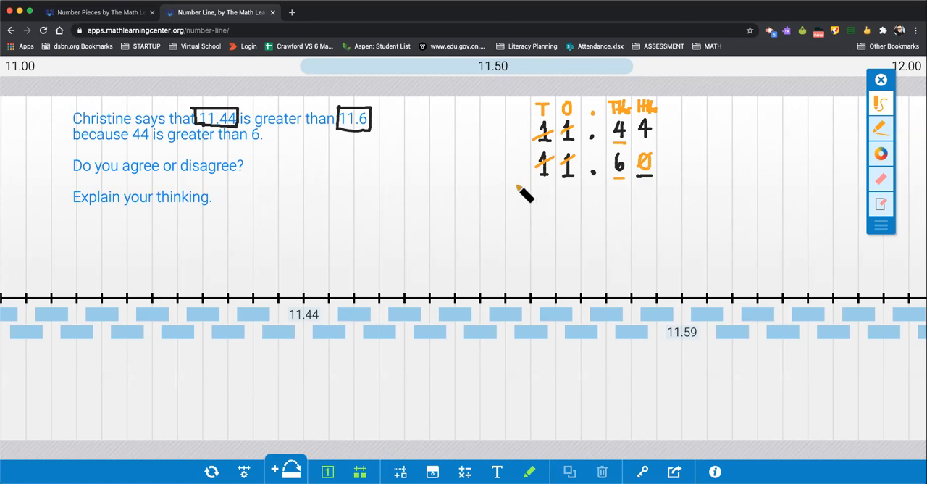
mouse_move(221, 163)
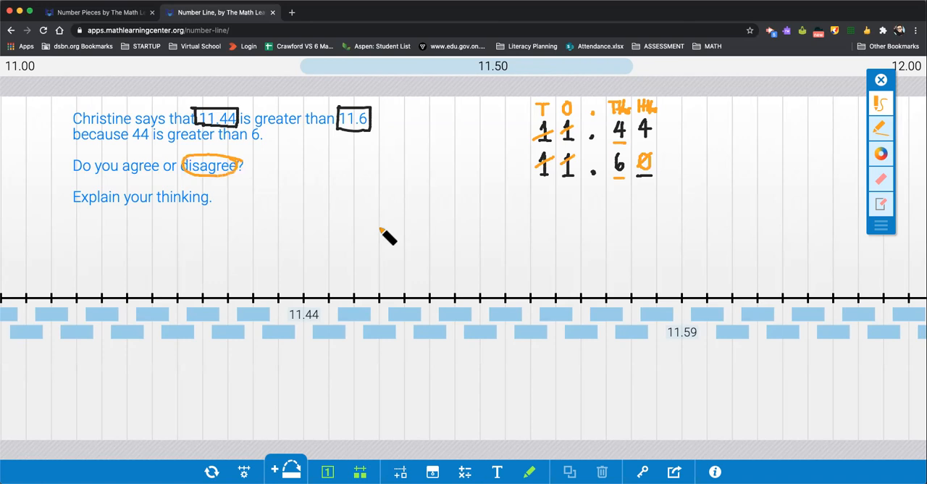
mouse_move(417, 293)
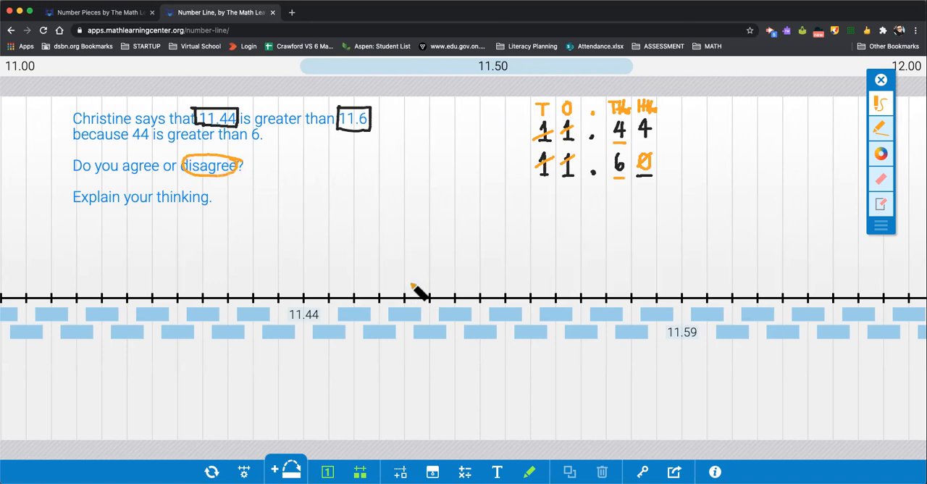
mouse_move(337, 333)
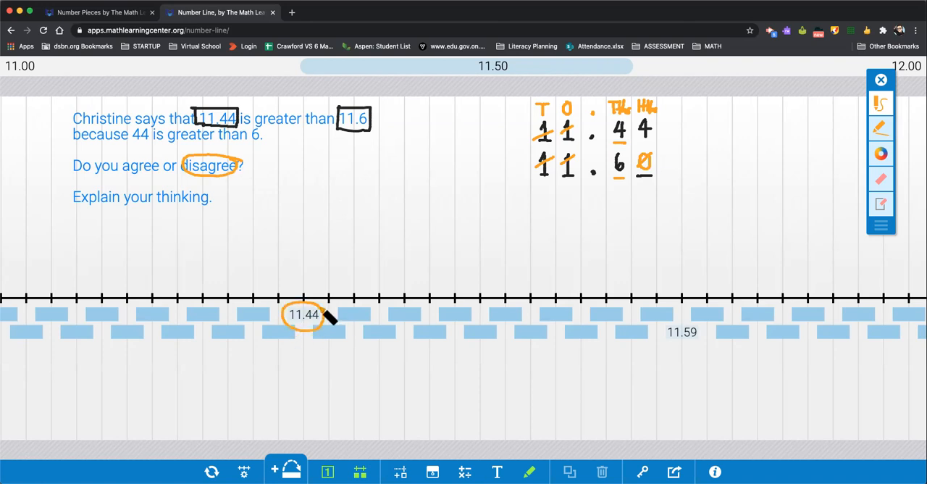
mouse_move(361, 346)
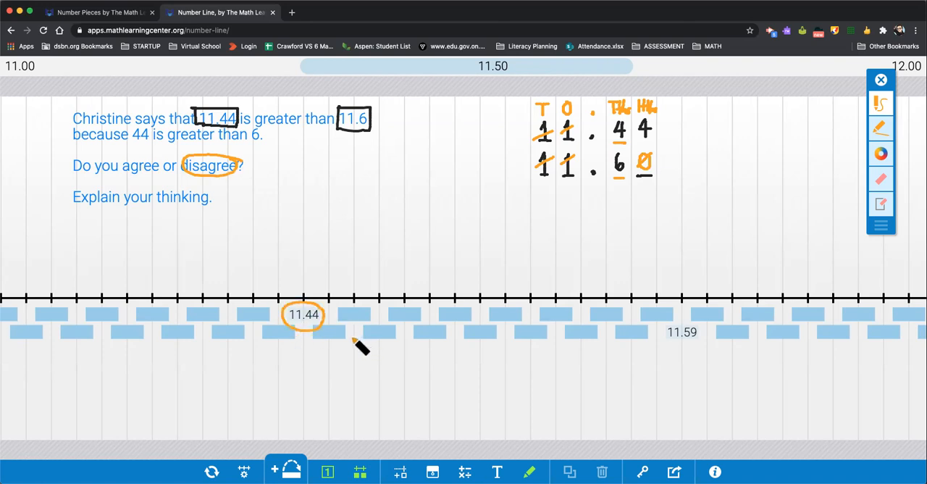
mouse_move(319, 299)
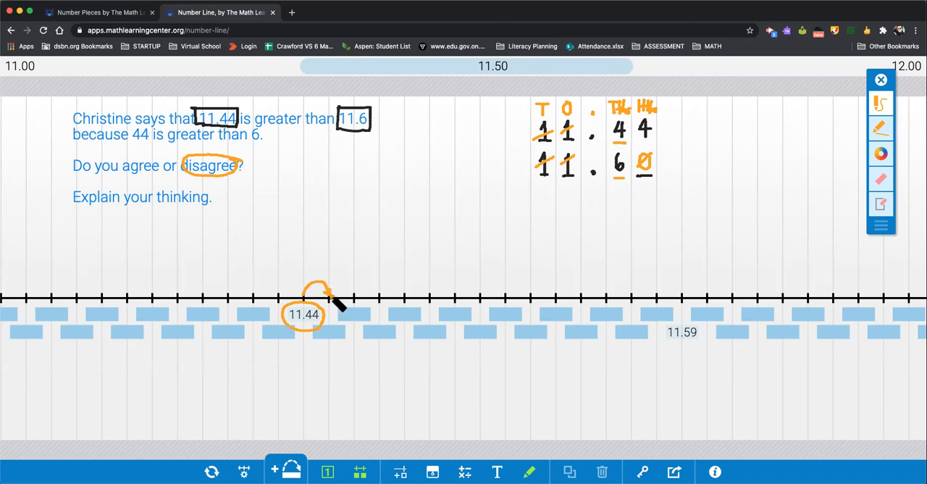
Step: Draw three orange hundredth hops from 11.44, an arrow at 11.59, and a question mark past it
drag(326, 293, 362, 296)
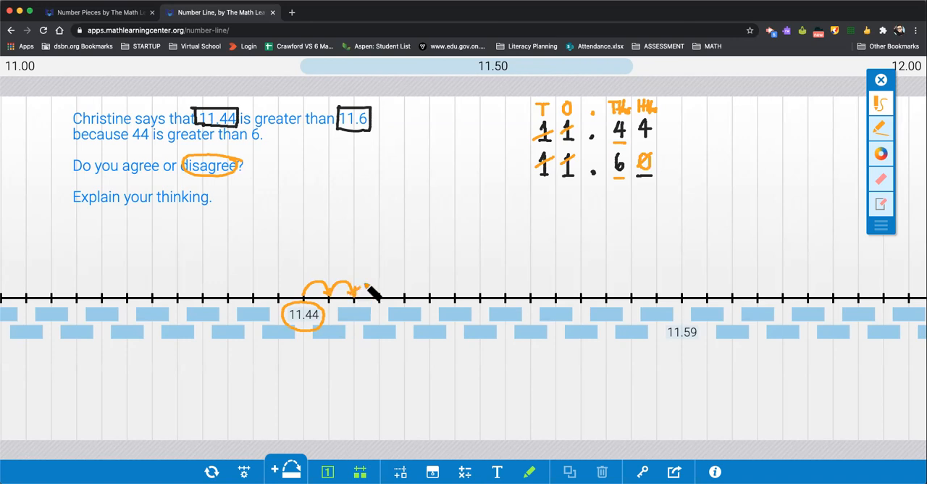
drag(355, 294, 388, 304)
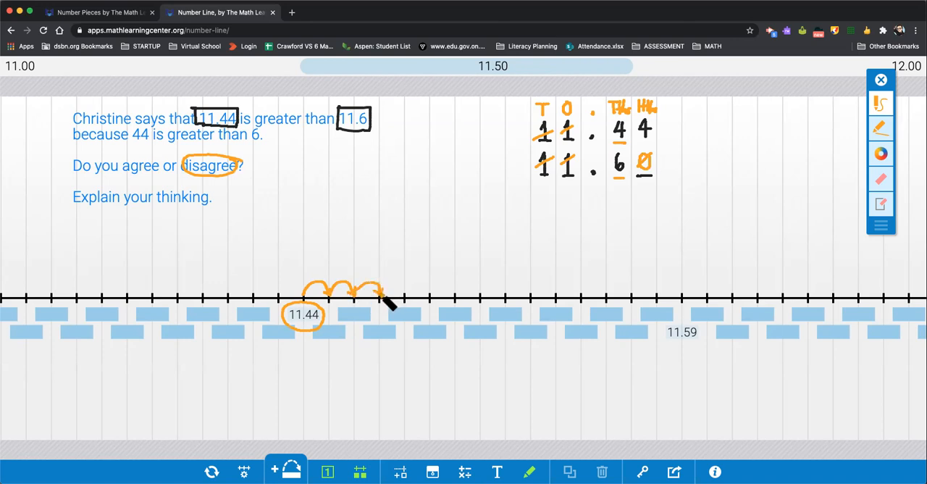
drag(377, 294, 406, 304)
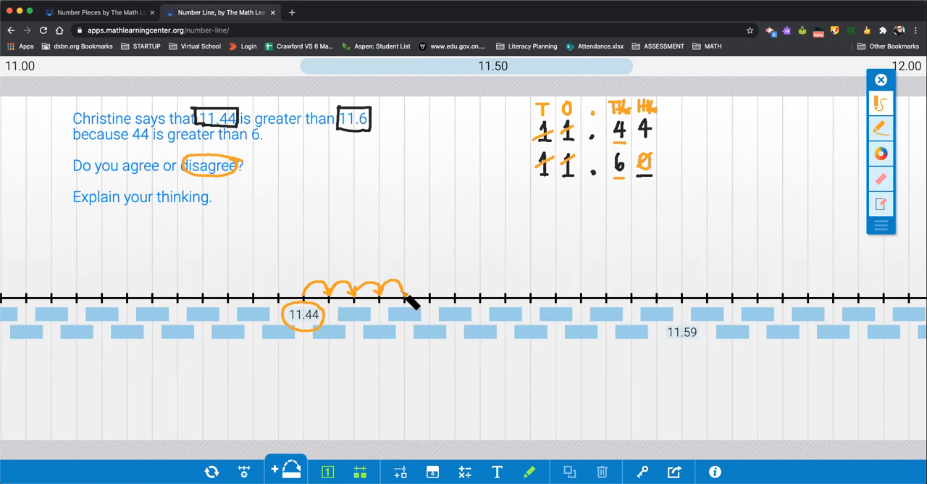
mouse_move(685, 297)
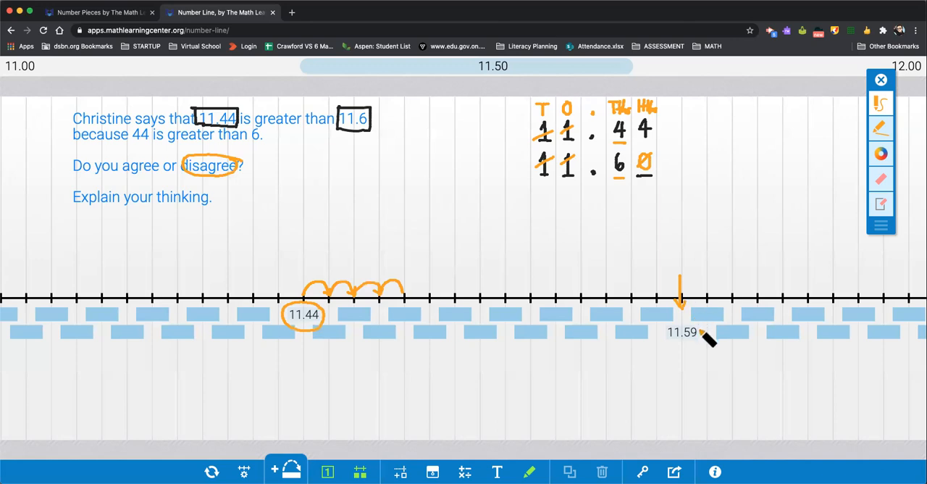
drag(706, 341, 714, 253)
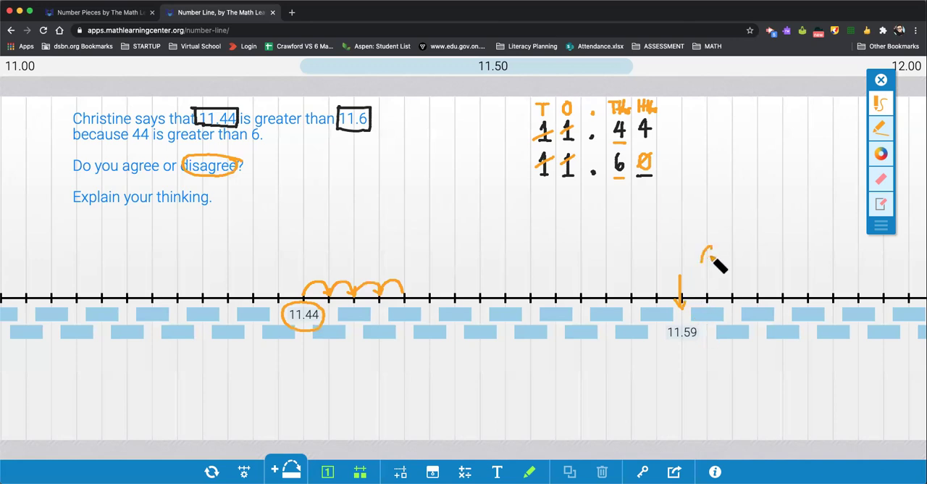
drag(714, 260, 743, 319)
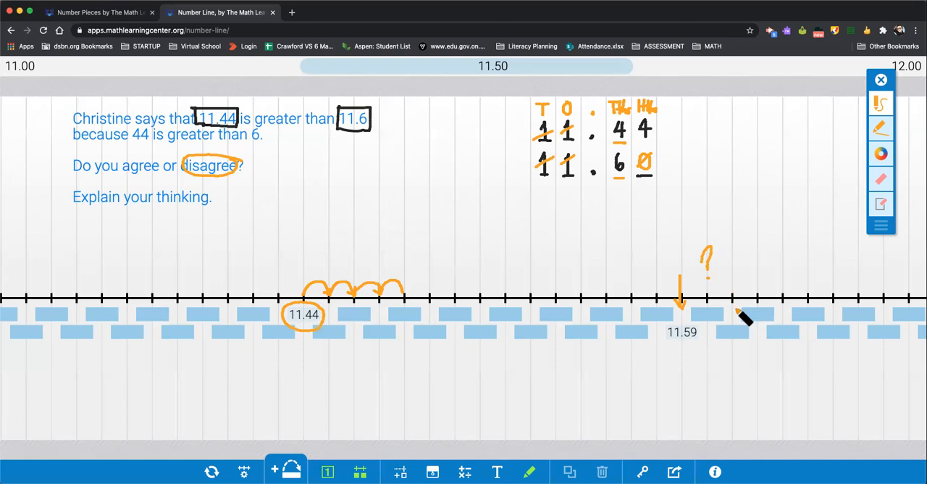